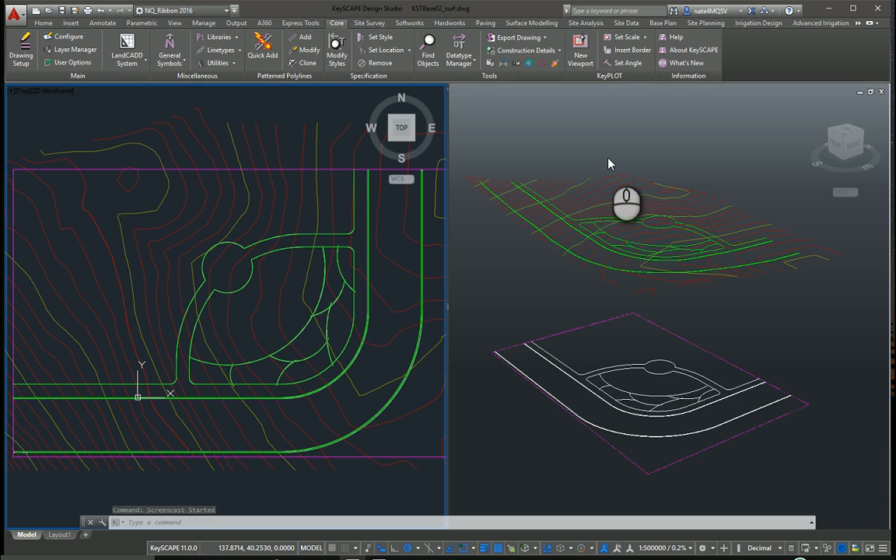
pyautogui.moveTo(557, 162)
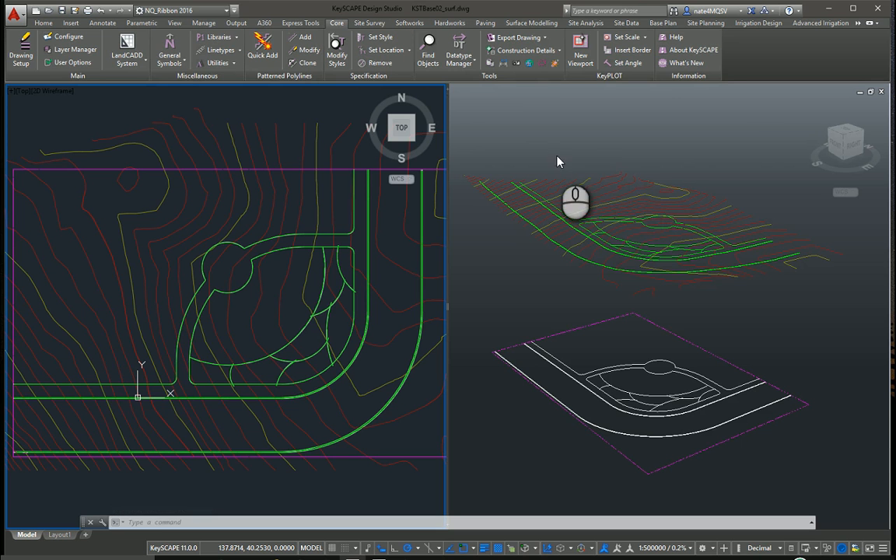
# - Switch the ribbon to the Softworks tab showing Specimen, Hedge and Planting Area tools
pyautogui.click(411, 23)
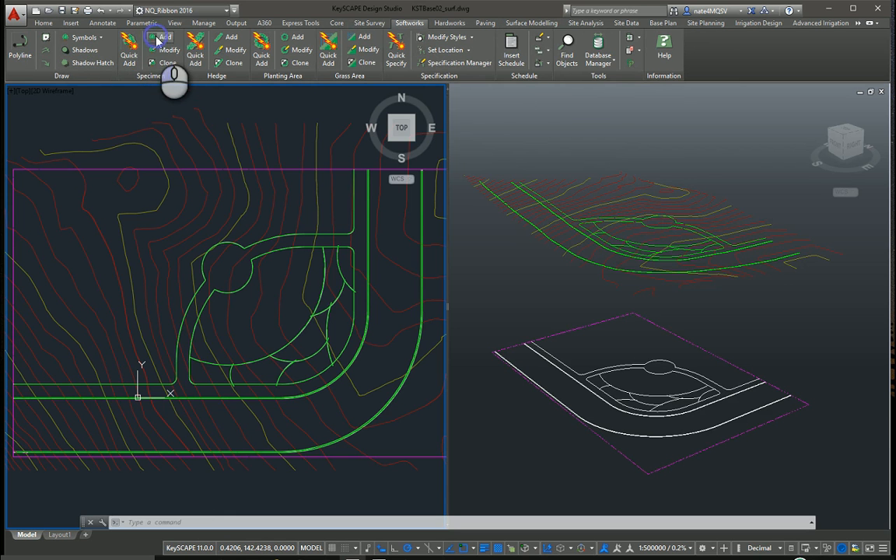
# - Configure new manual specimens: 25 ft spread and height, Auto Rotate, projected onto the EXISTING surface
pyautogui.click(159, 38)
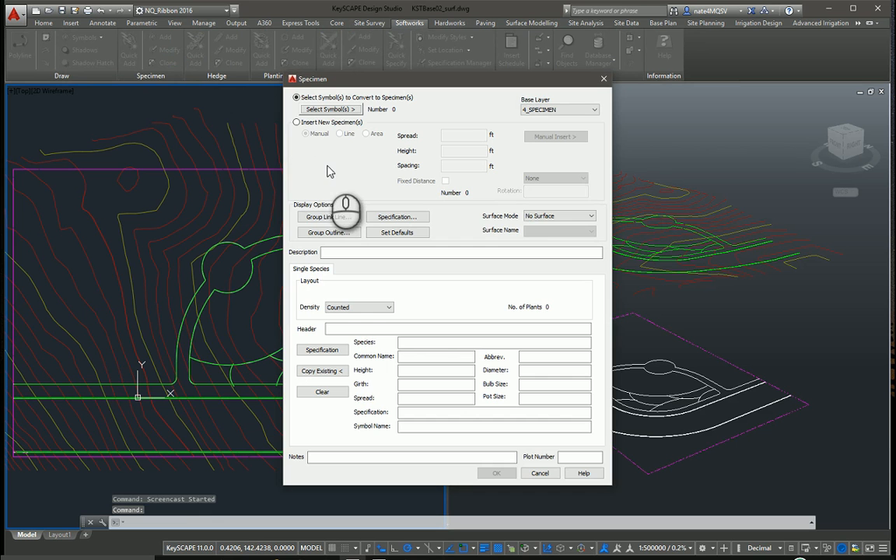
pyautogui.click(295, 122)
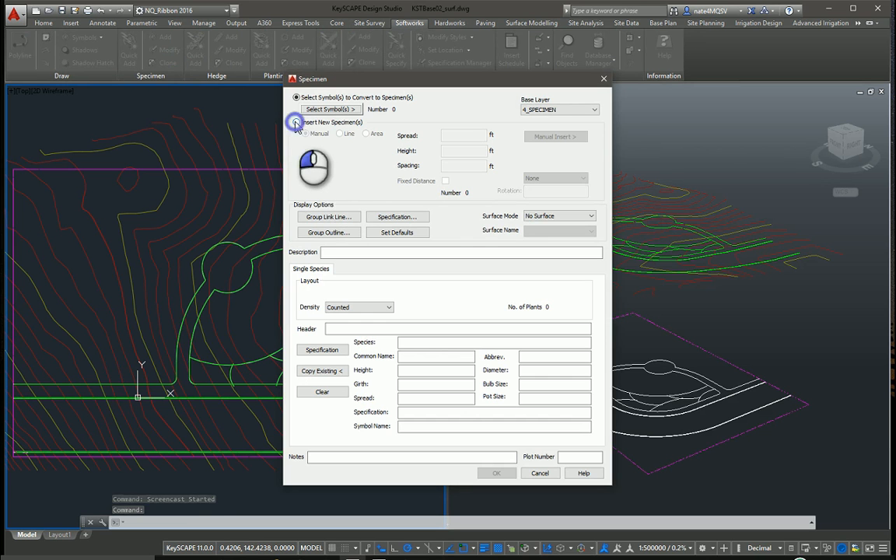
pyautogui.click(295, 121)
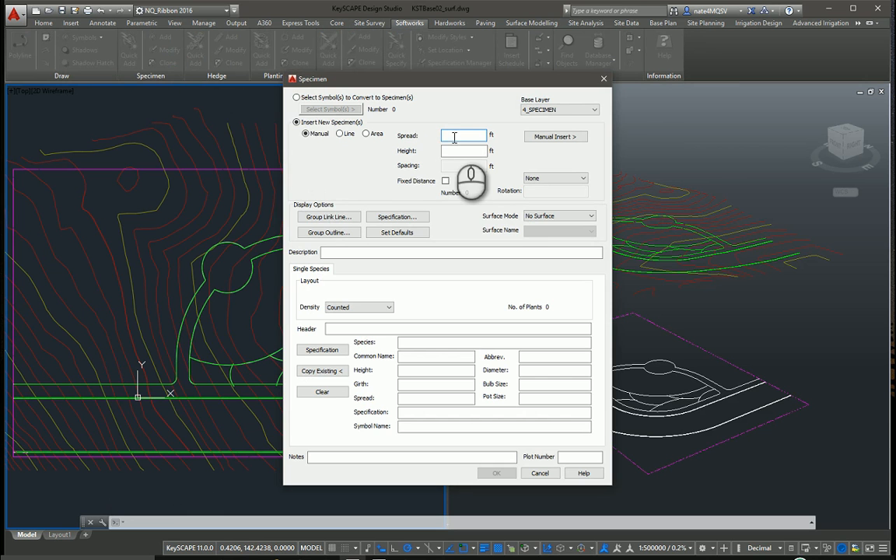
pyautogui.write('25')
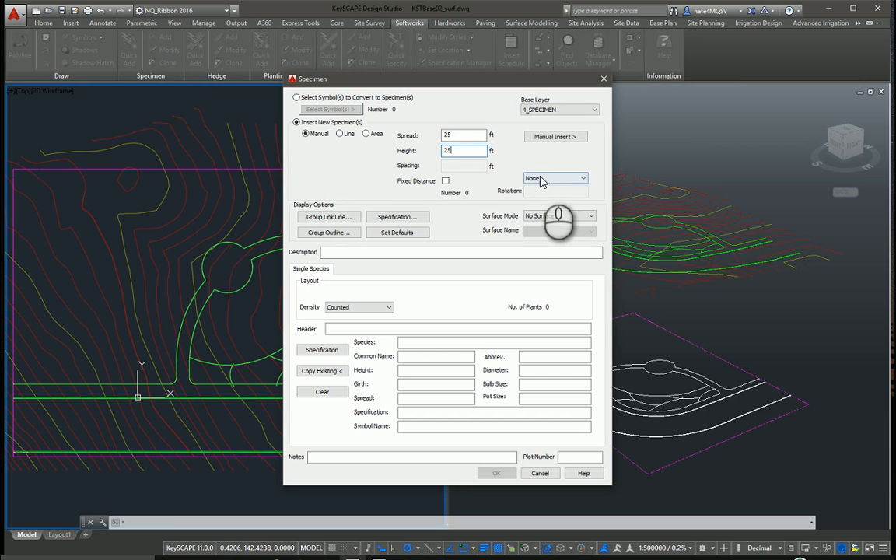
pyautogui.click(554, 177)
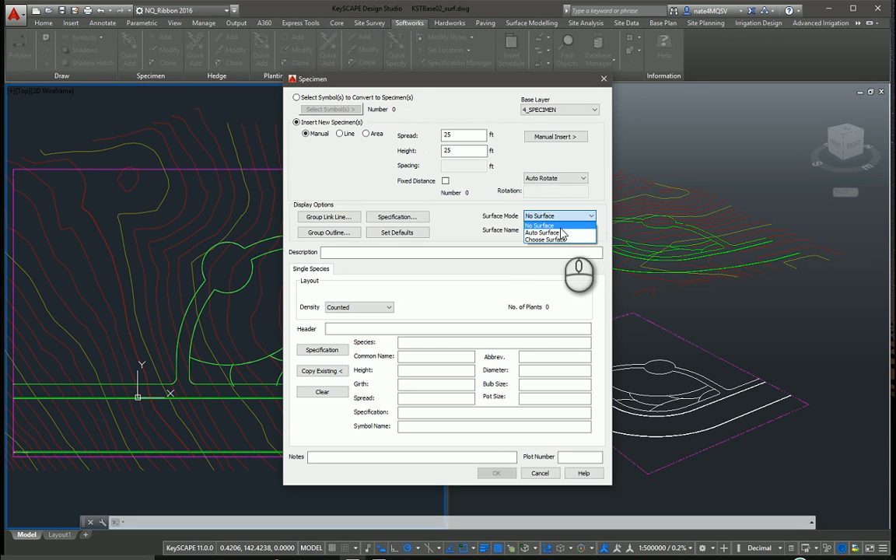
pyautogui.click(548, 240)
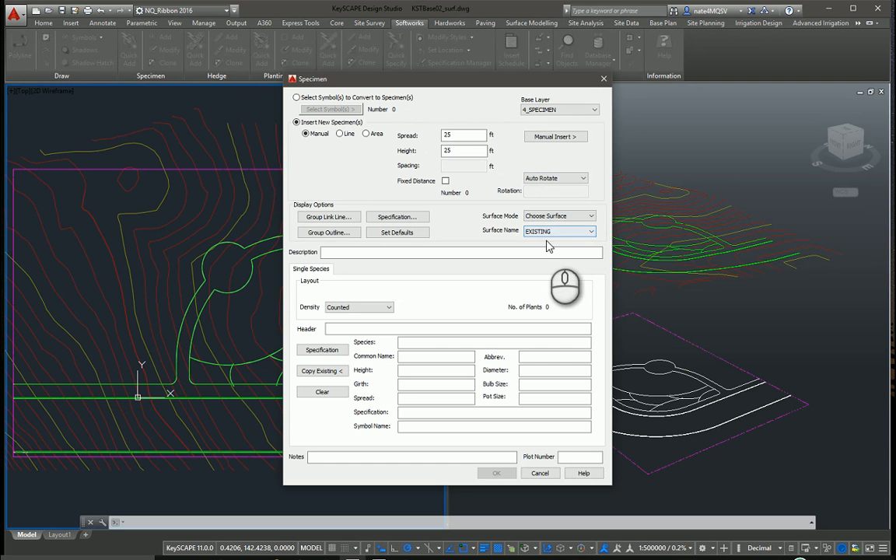
pyautogui.click(321, 349)
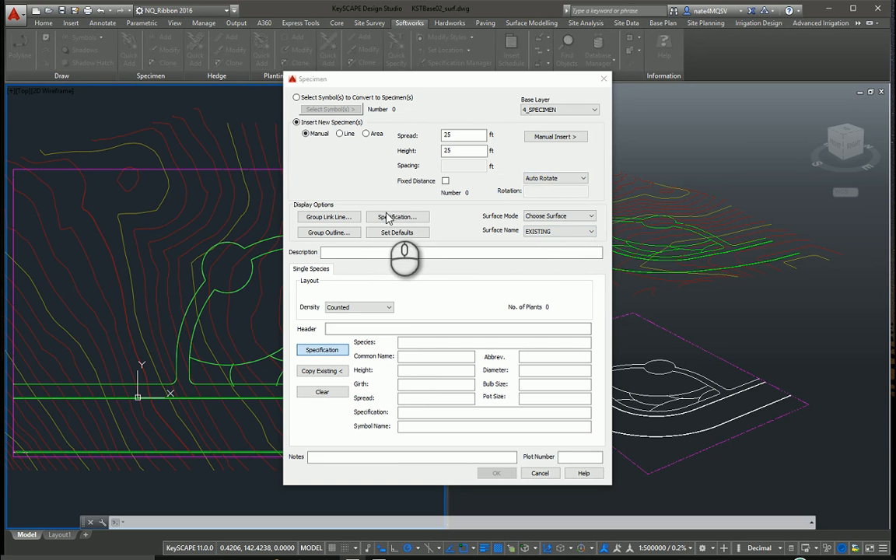
# - Specify the specimen as Acer campestre (Common Maple) with 3D tree symbol BL3D01
pyautogui.click(320, 349)
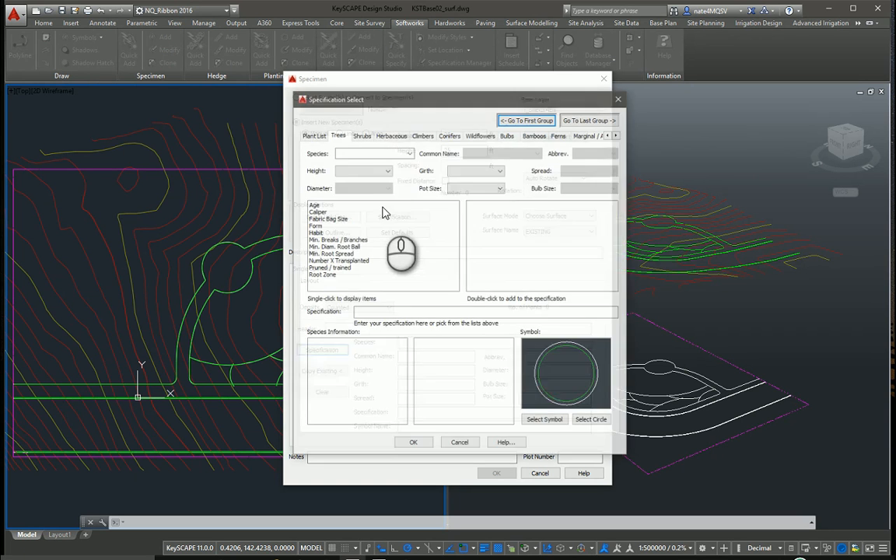
pyautogui.click(409, 153)
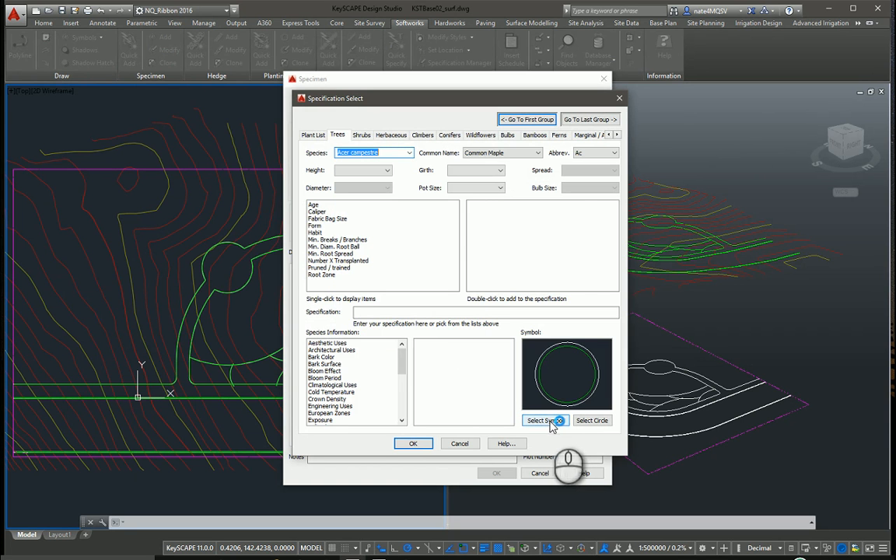
pyautogui.click(542, 420)
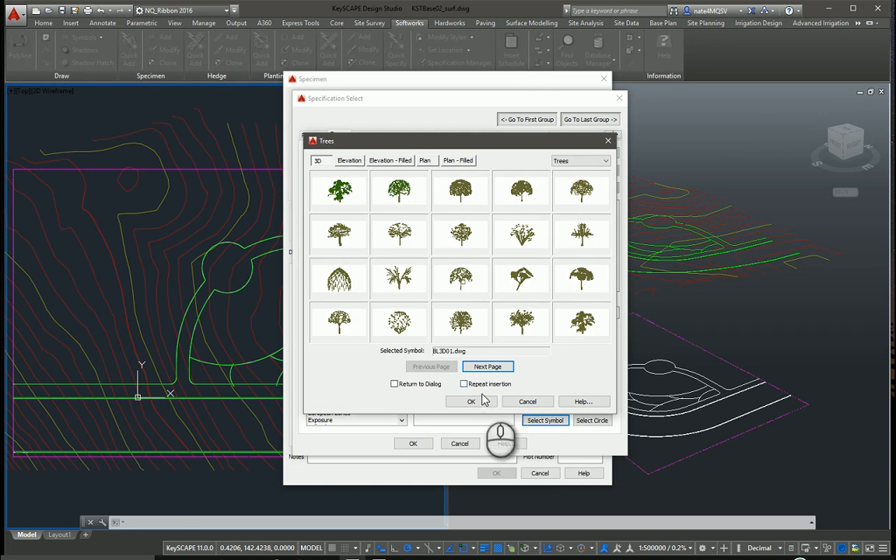
pyautogui.click(470, 402)
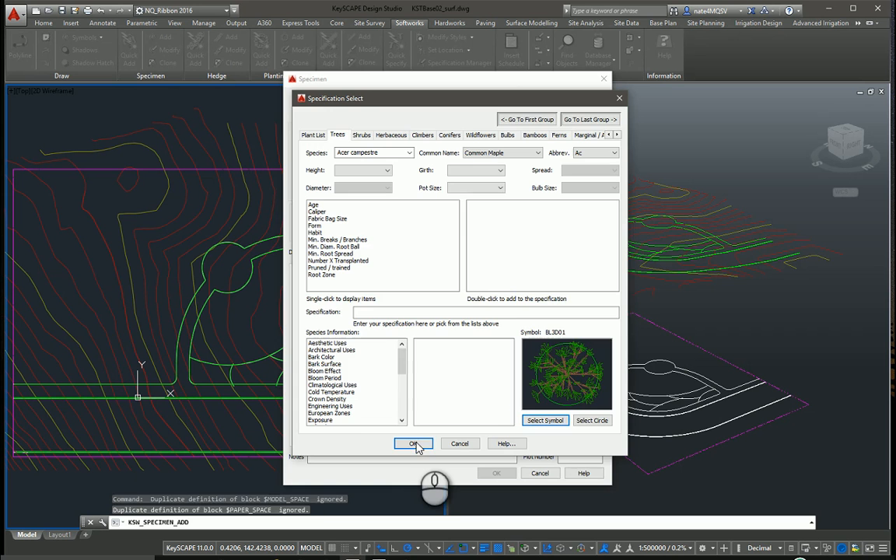
pyautogui.click(414, 443)
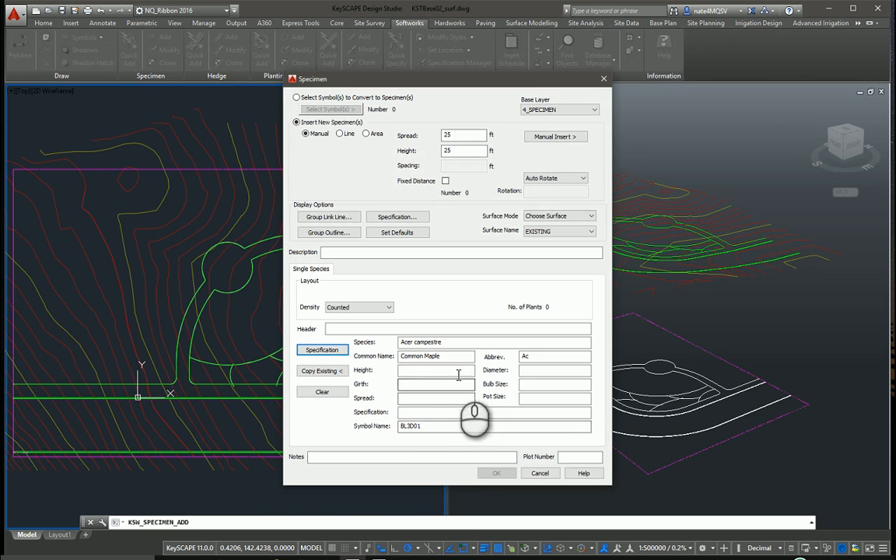
# - Manually insert several maple trees in the plan viewport and close the Specimen dialog
pyautogui.click(496, 473)
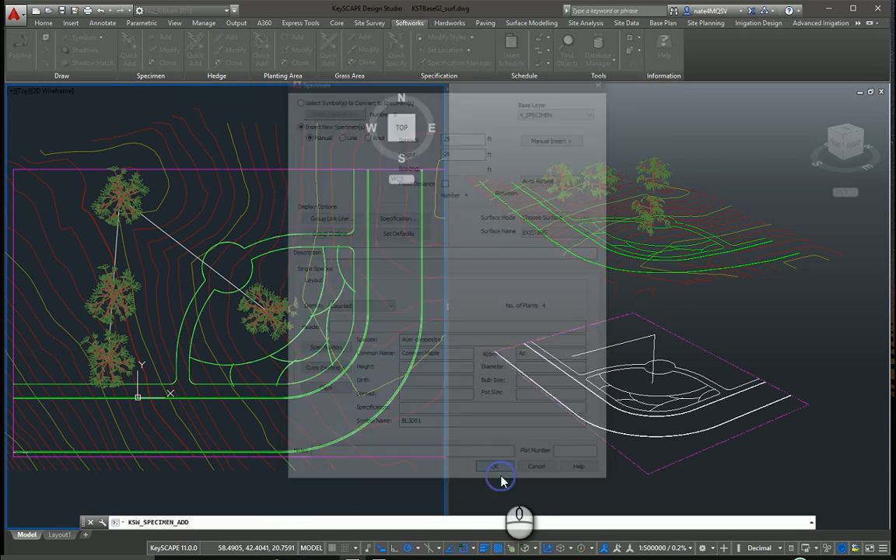
pyautogui.click(495, 467)
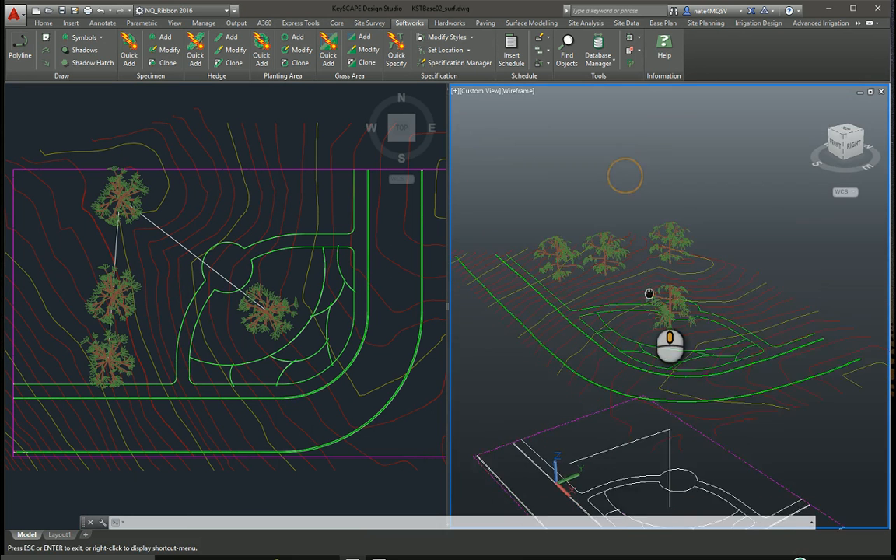
# - Activate the plan viewport and grab the top-left maple's grip to start moving it
pyautogui.click(267, 311)
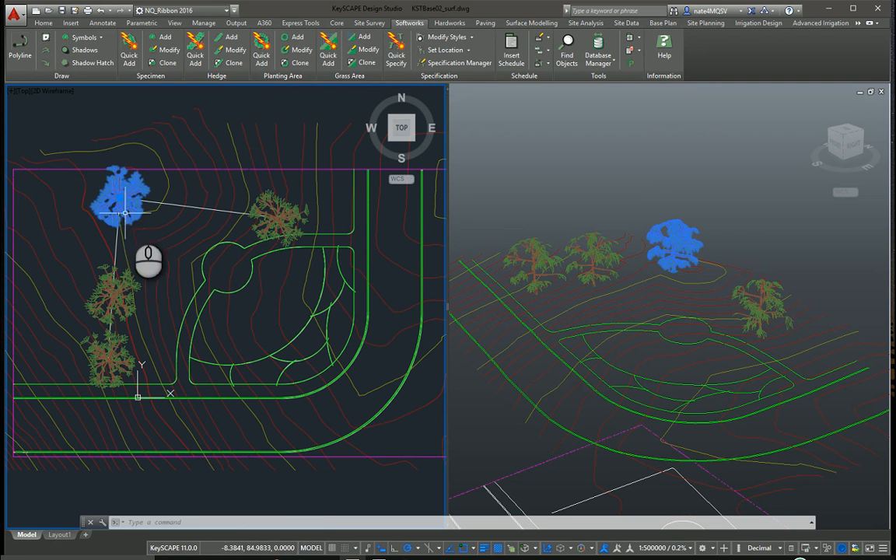
pyautogui.click(118, 199)
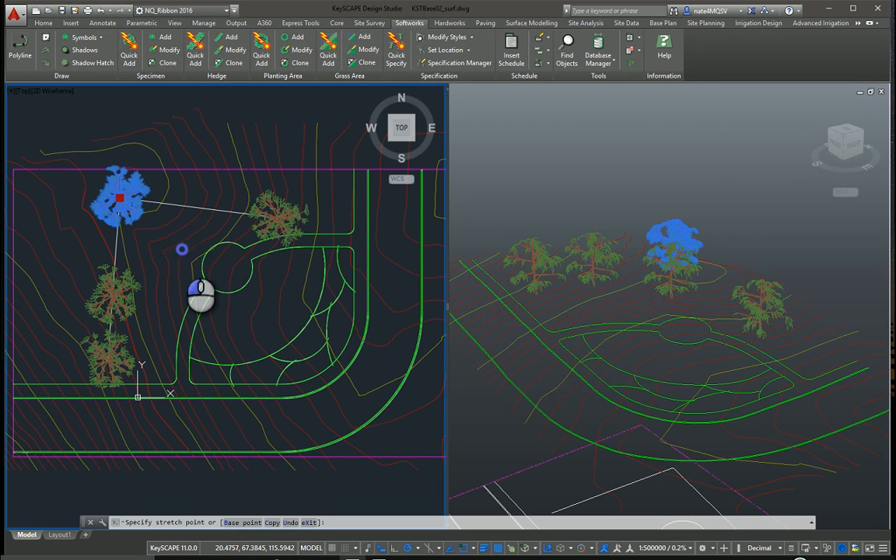